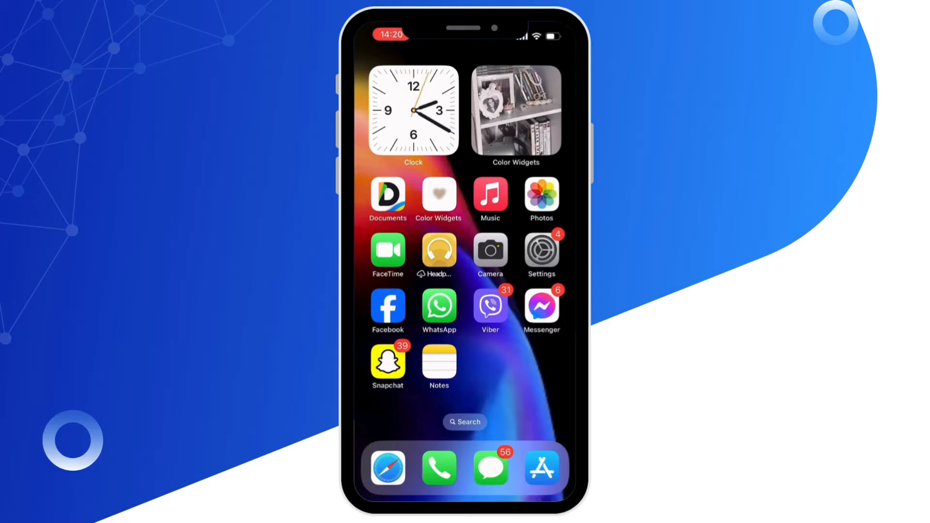
Launch Settings from the home screen and switch Airplane Mode off
left_click(541, 255)
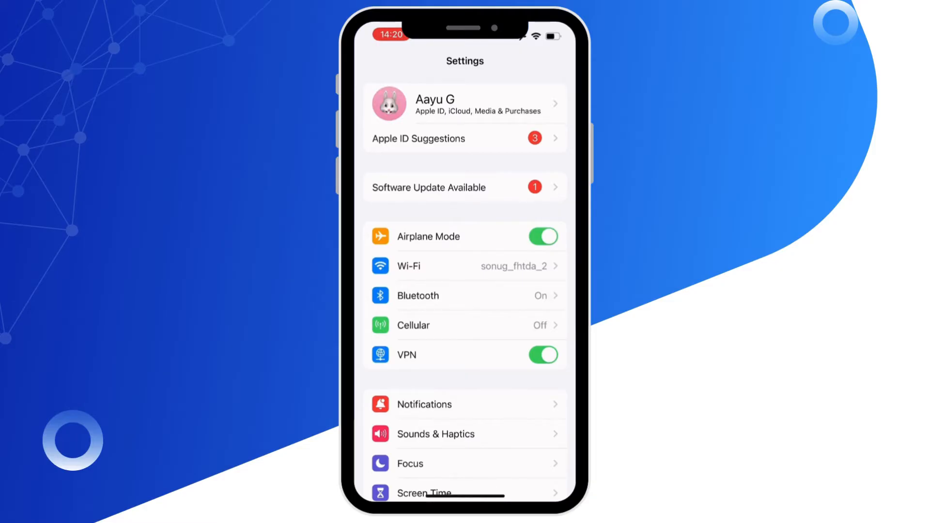
left_click(543, 236)
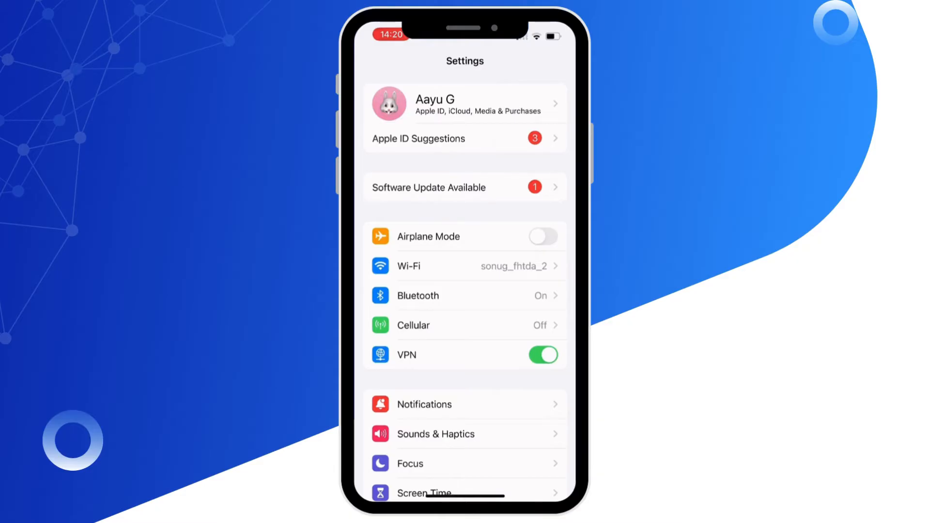
scroll("down", 3)
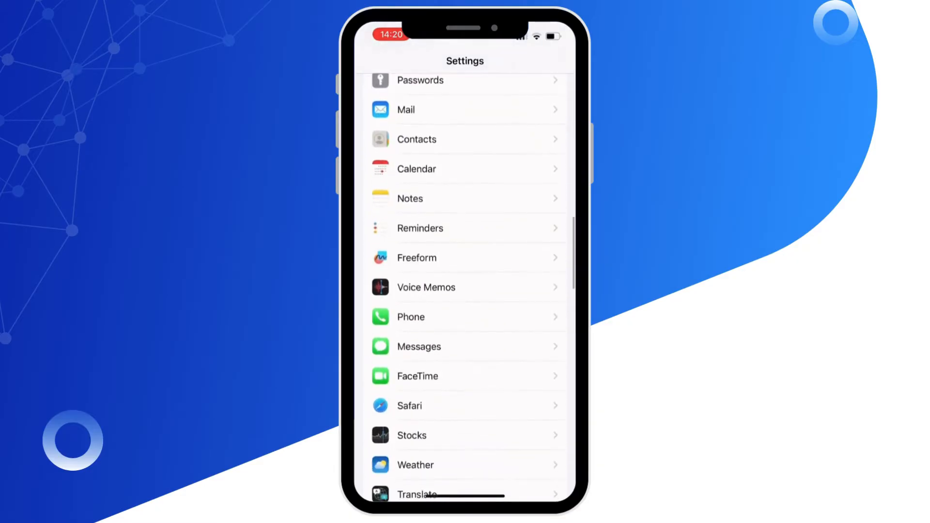
left_click(419, 347)
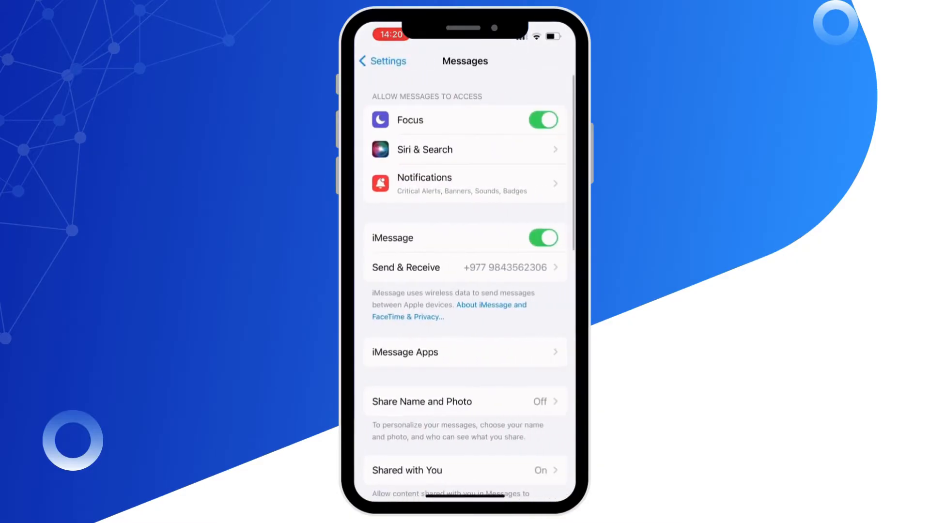
left_click(383, 60)
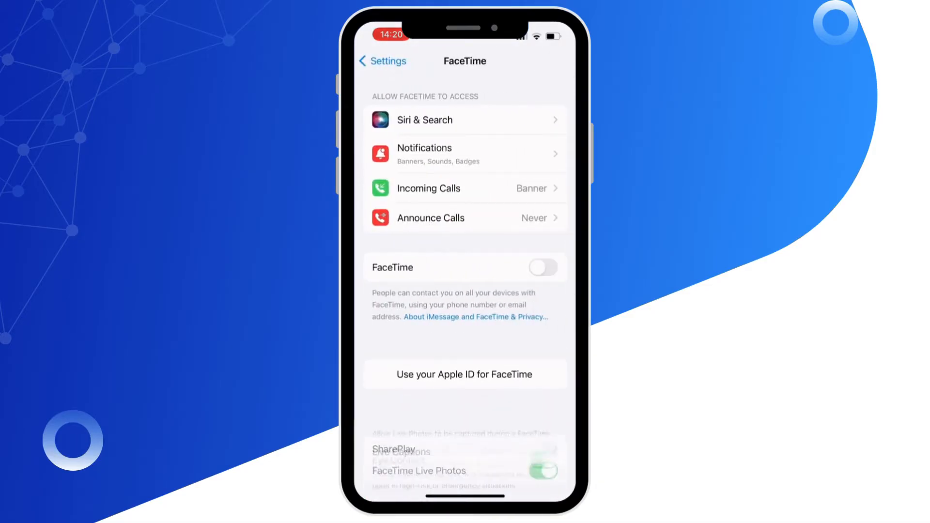
left_click(383, 60)
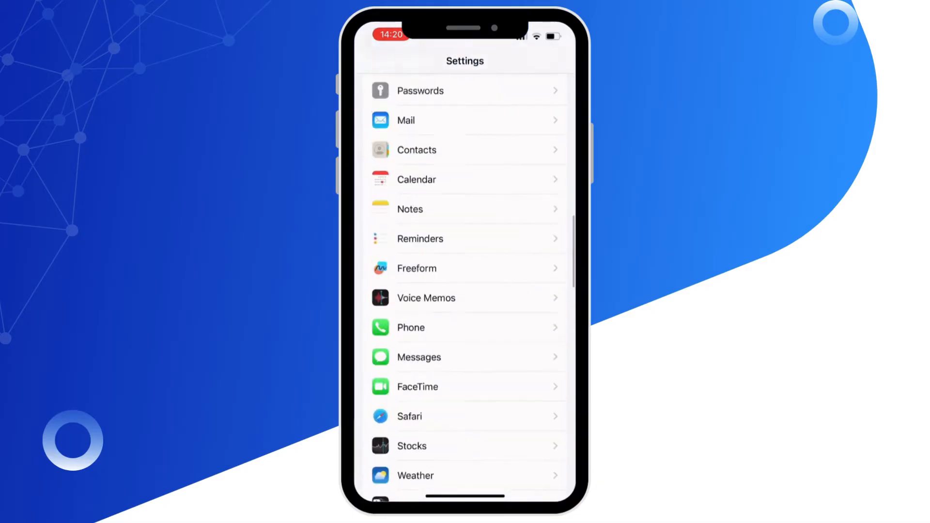
Reset Network Settings via General > Transfer or Reset iPhone, then return to General
scroll("up", 3)
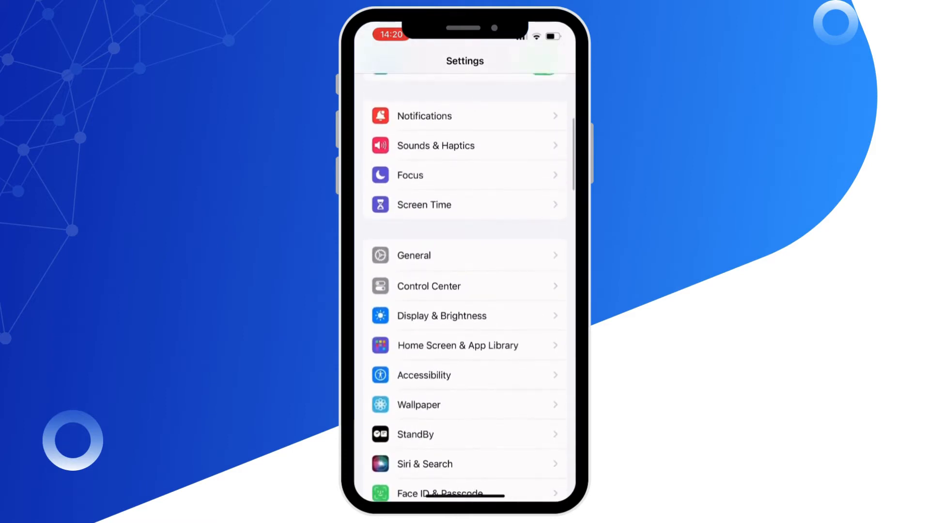
left_click(465, 255)
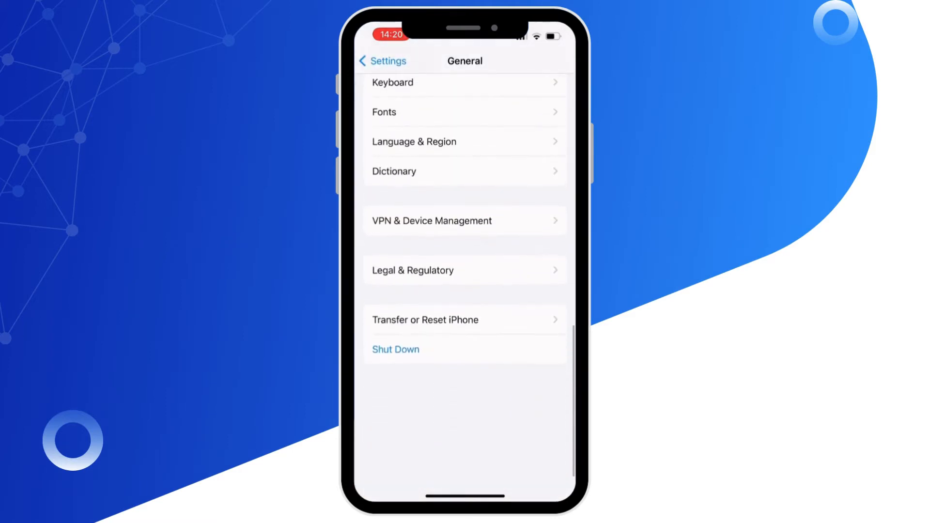
left_click(424, 319)
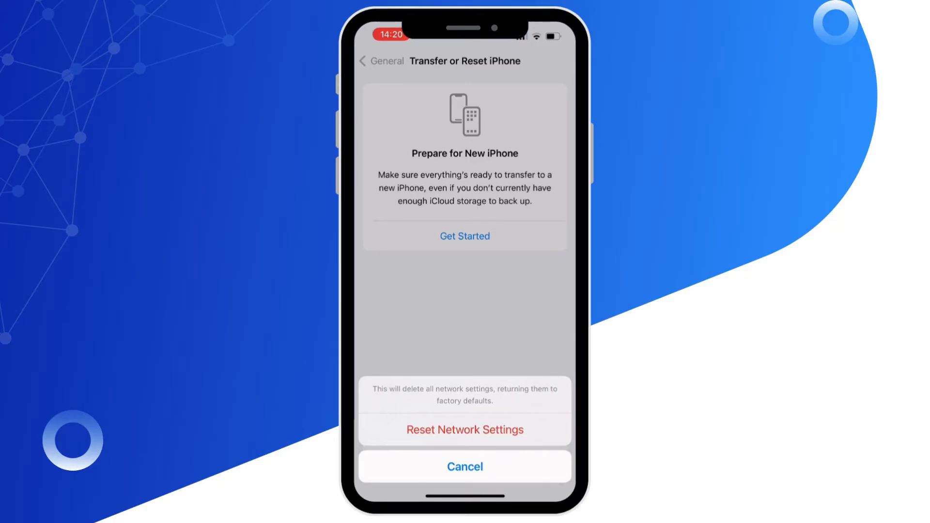
left_click(464, 466)
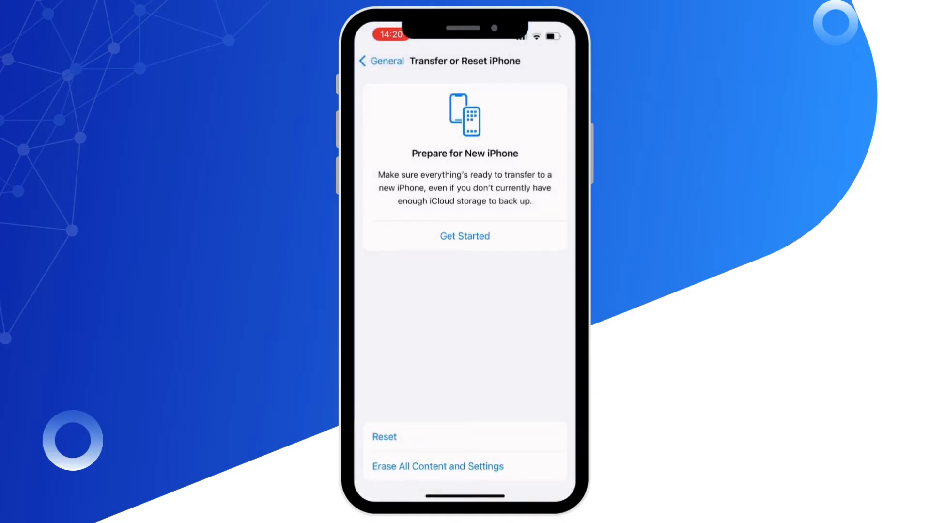
left_click(378, 61)
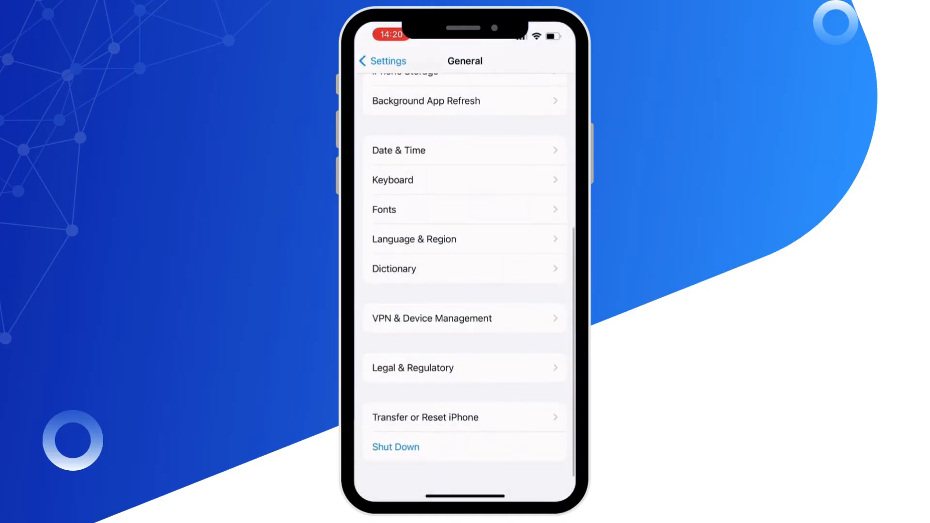
Switch FaceTime back on and return to the main settings list
left_click(383, 60)
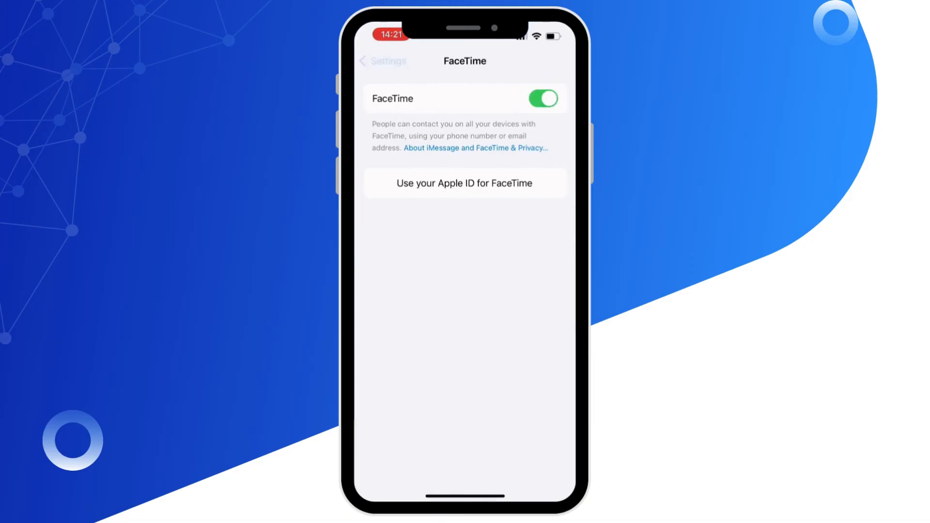
left_click(383, 60)
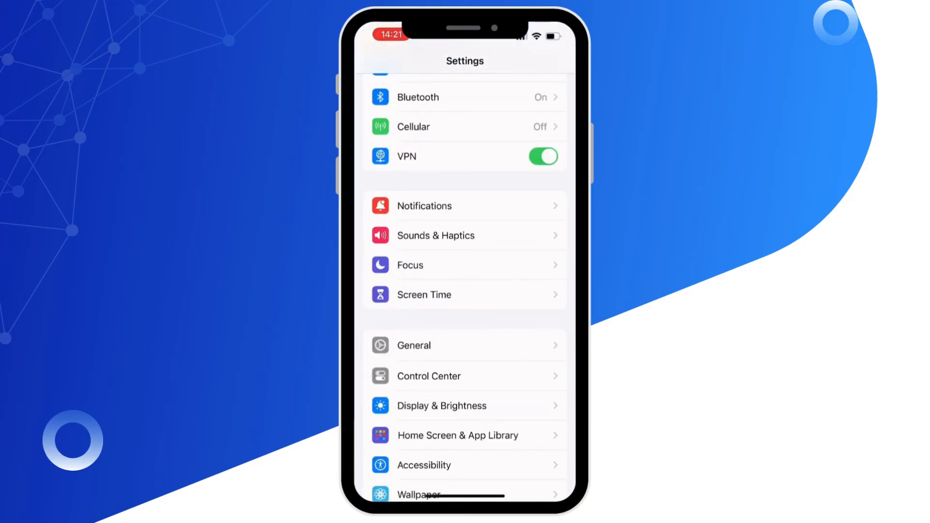
Check Screen Time's Allowed Apps list to confirm FaceTime is permitted
left_click(423, 294)
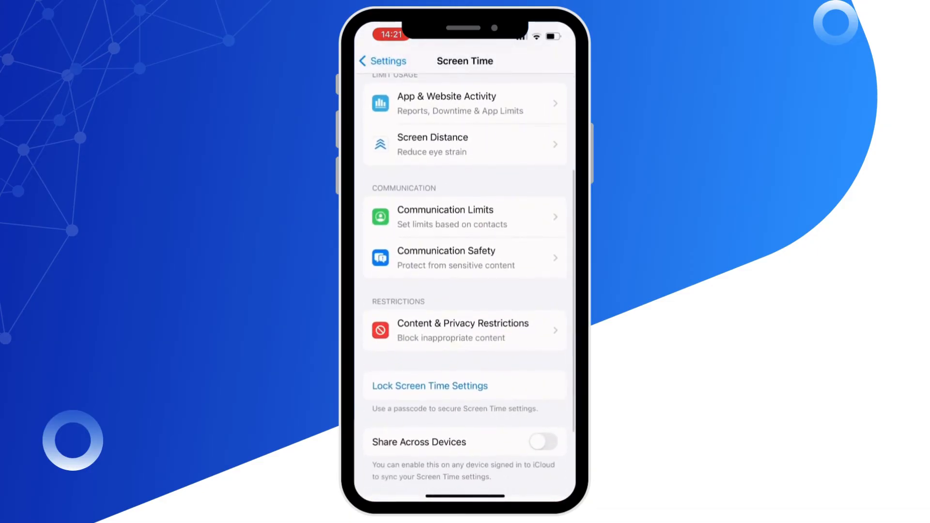
left_click(464, 330)
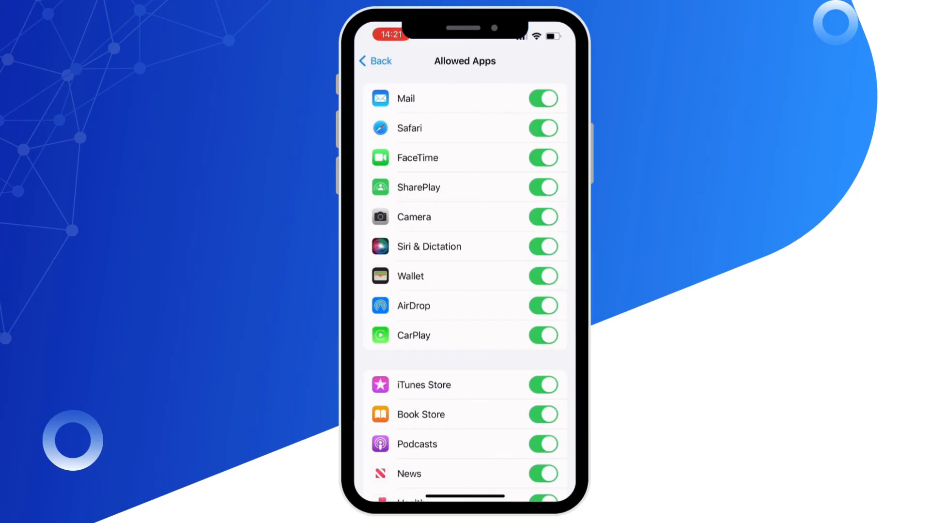
Bring up General > Date & Time with Set Automatically and 24-Hour Time on
left_click(374, 60)
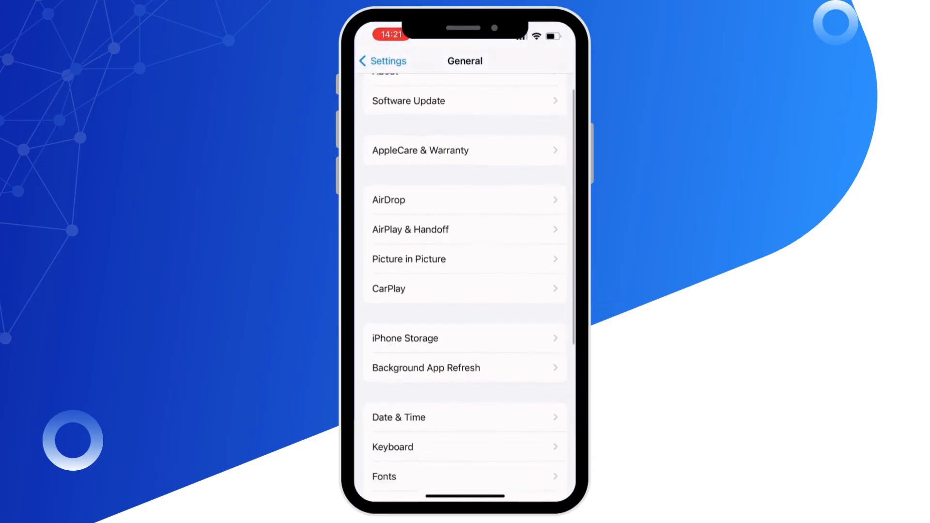
left_click(464, 416)
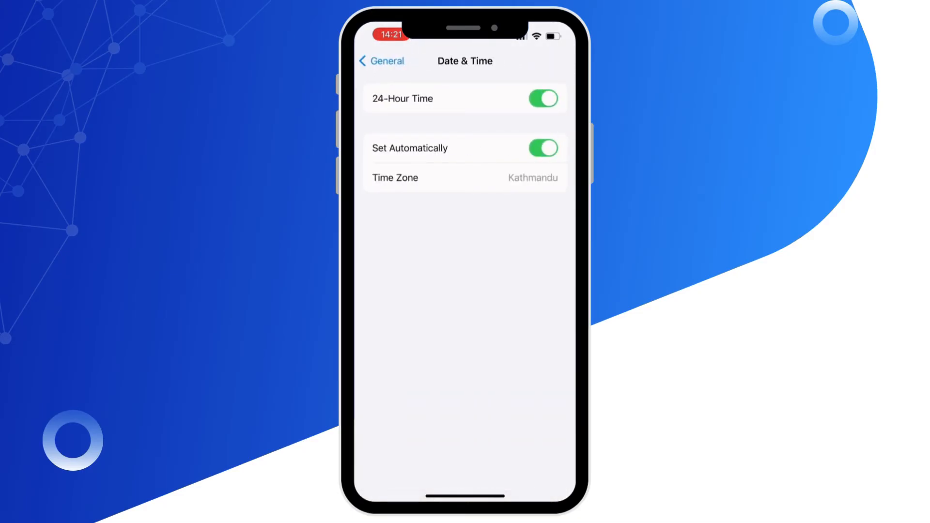